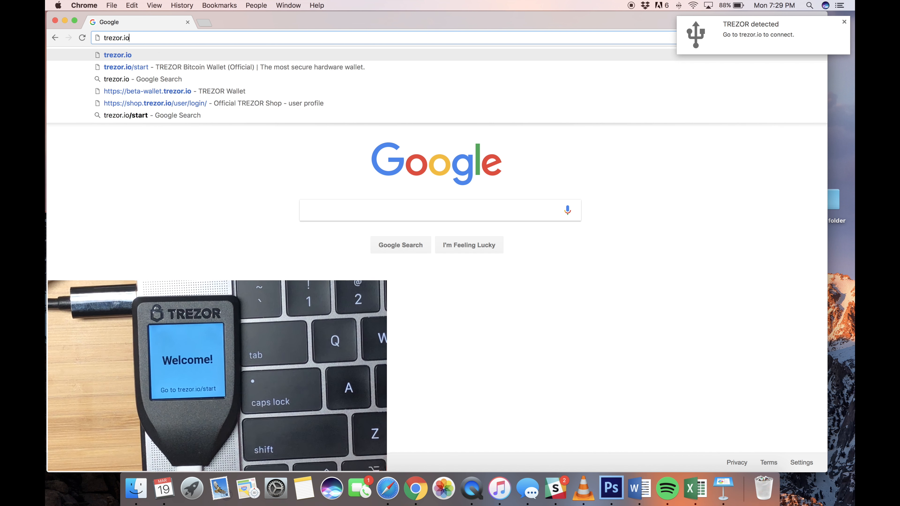
- Load the TREZOR Wallet beta site at beta-wallet.trezor.io in Chrome
left_click(125, 67)
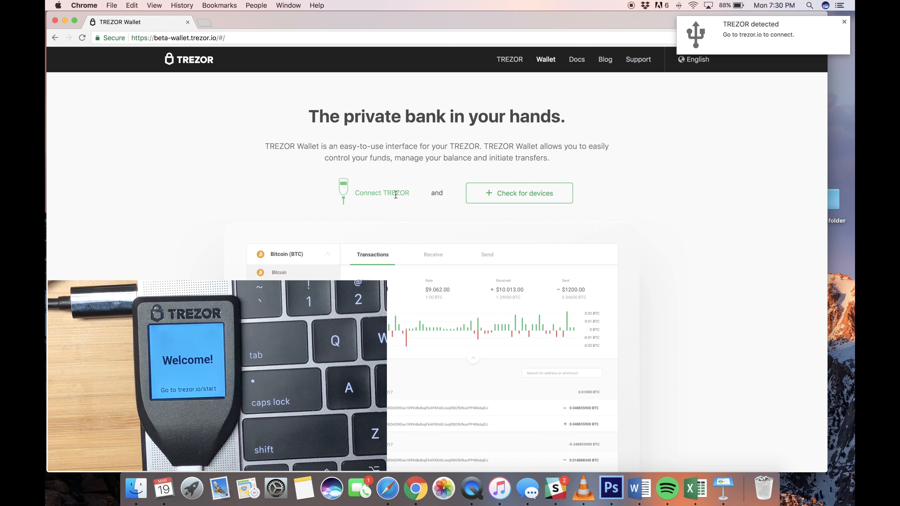
mouse_move(480, 194)
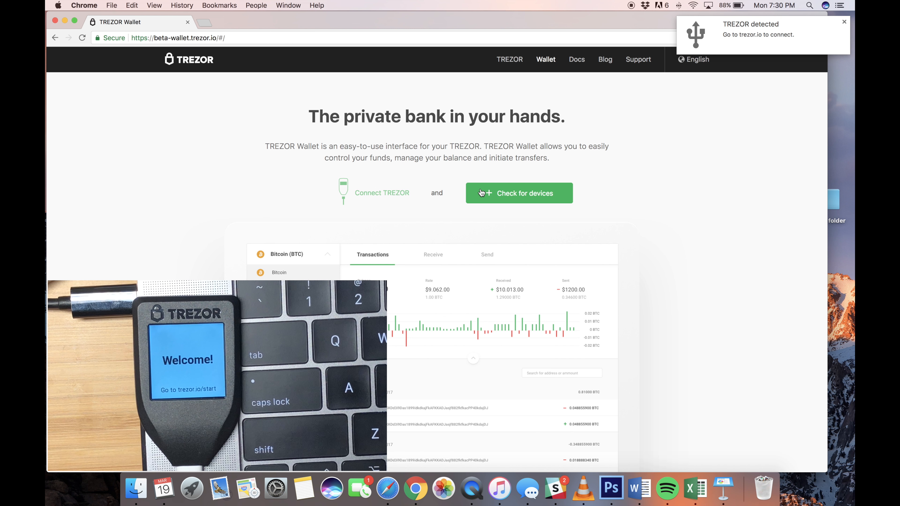
- Check for devices and connect the TREZOR through the browser device prompt
left_click(529, 199)
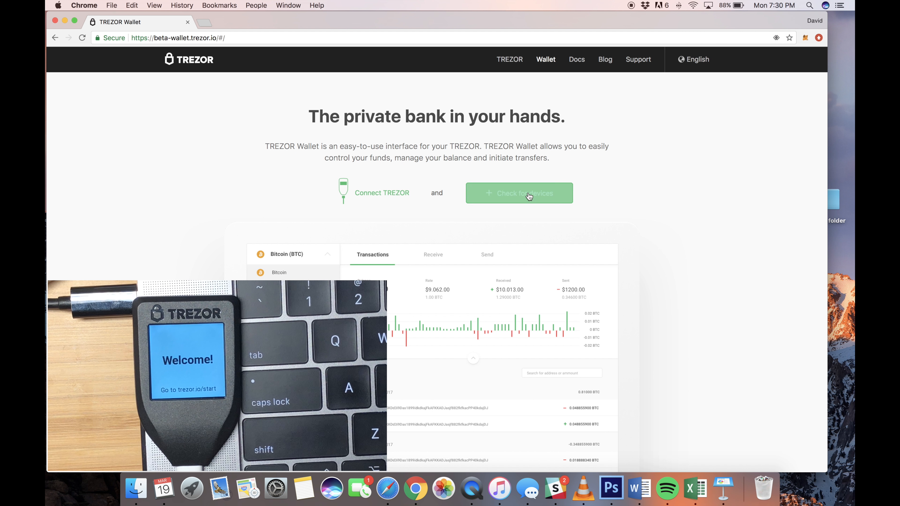
left_click(529, 197)
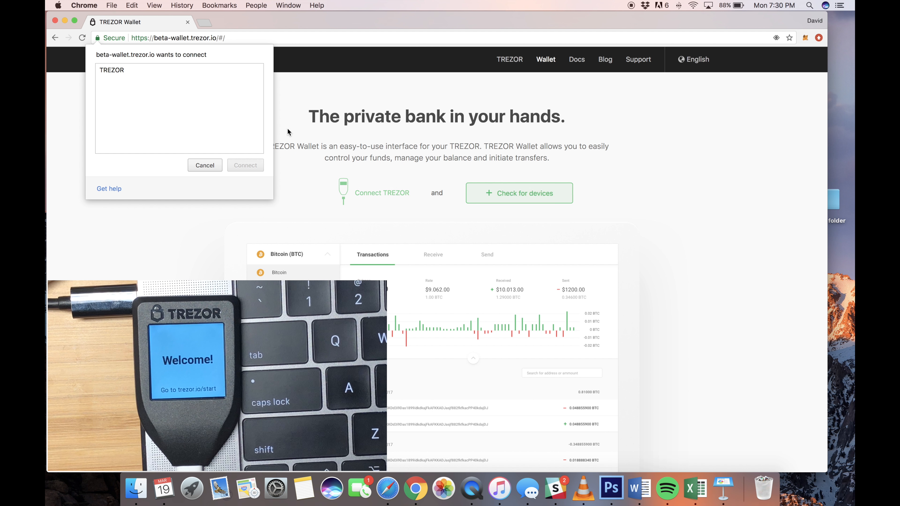
left_click(111, 71)
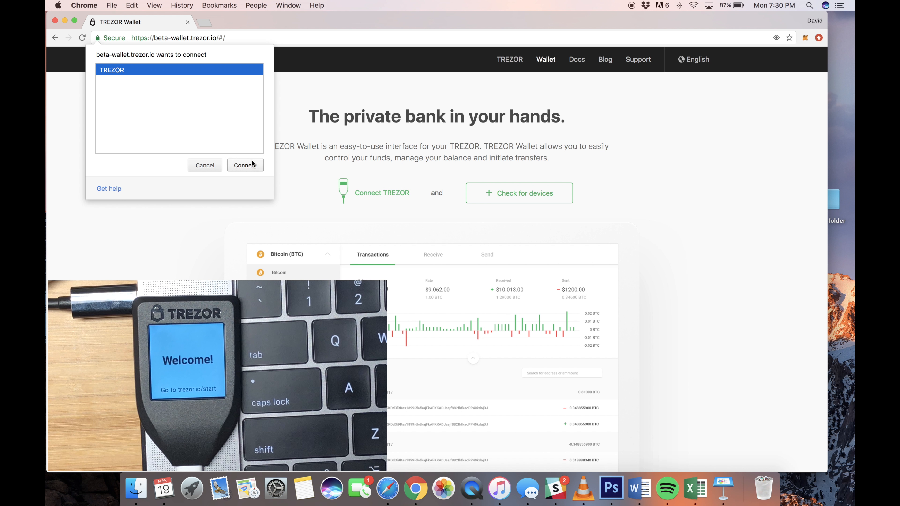
left_click(245, 165)
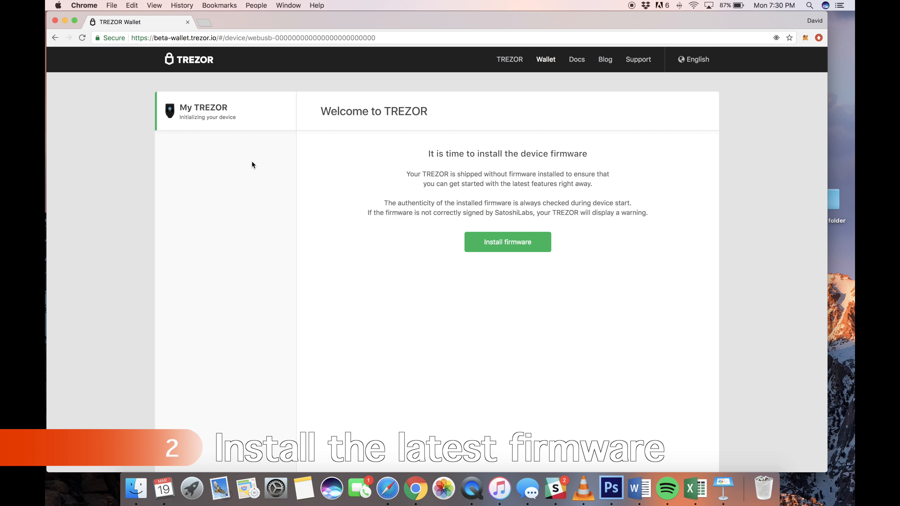
mouse_move(493, 253)
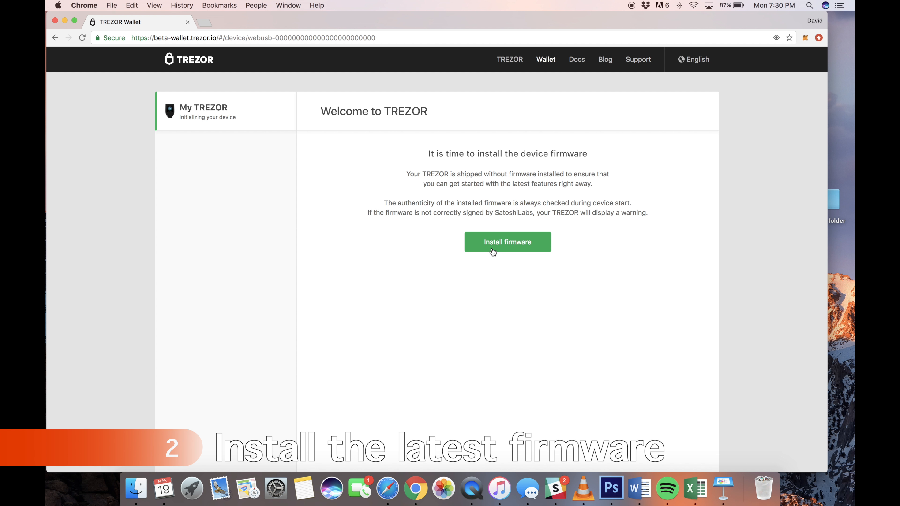
- Install the latest firmware on the connected TREZOR and wait for completion
left_click(507, 241)
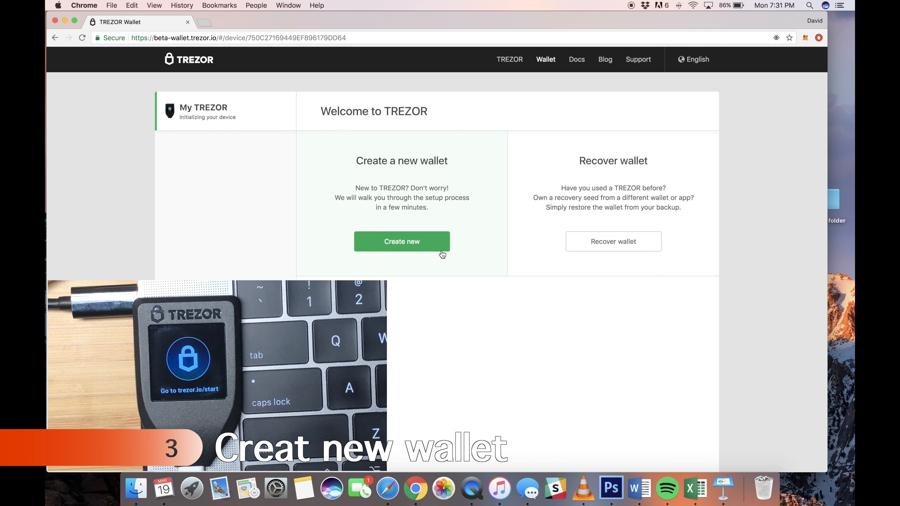
- Create a new wallet on the TREZOR rather than recovering an existing one
left_click(402, 242)
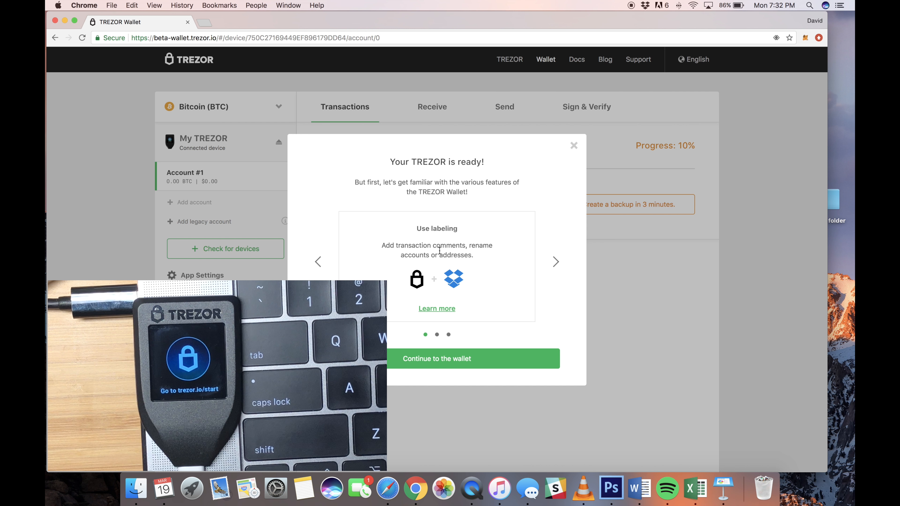
- Advance through the feature slides to 2-Factor Authentication, then continue to Account #1
left_click(556, 262)
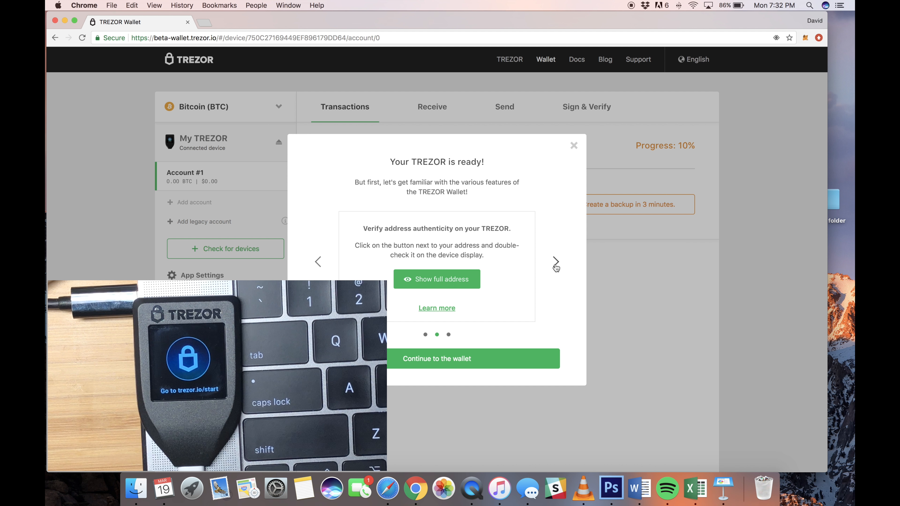
left_click(557, 261)
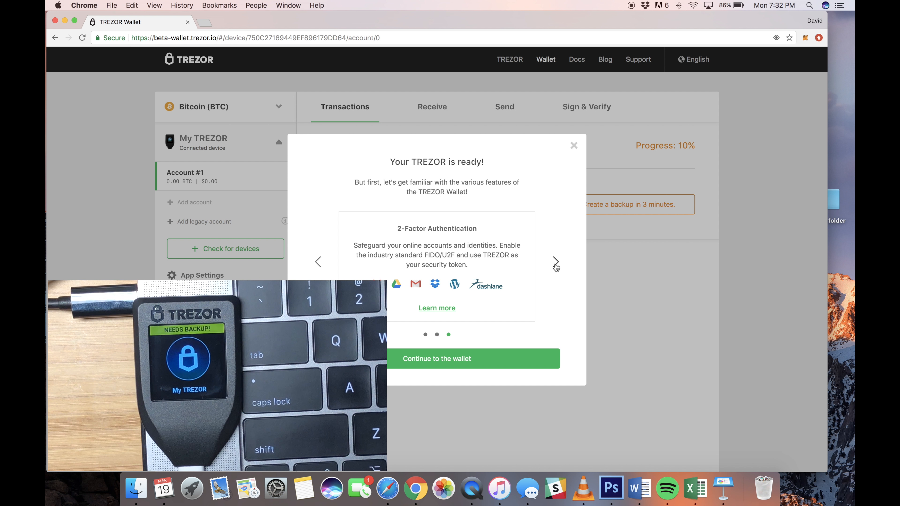
left_click(573, 146)
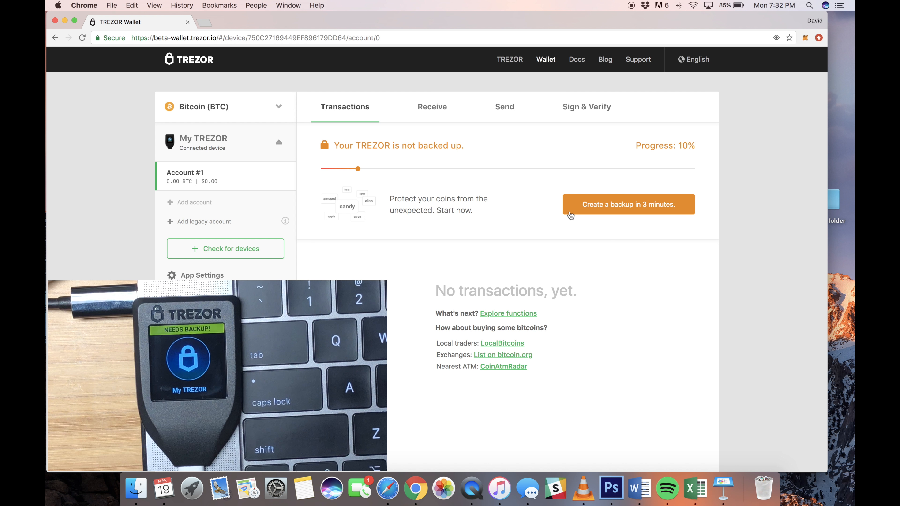
mouse_move(578, 214)
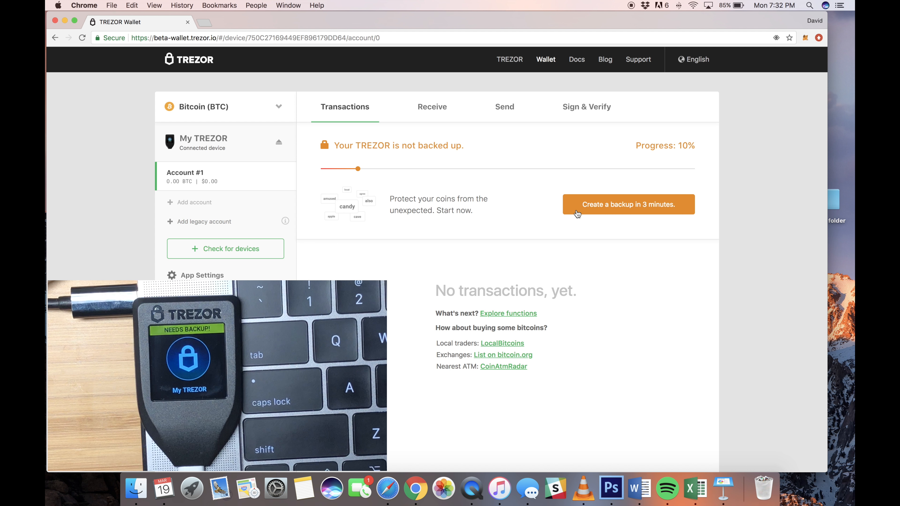
- Start the 3-minute backup, accept the recovery seed warnings, and continue to device confirmation
left_click(630, 204)
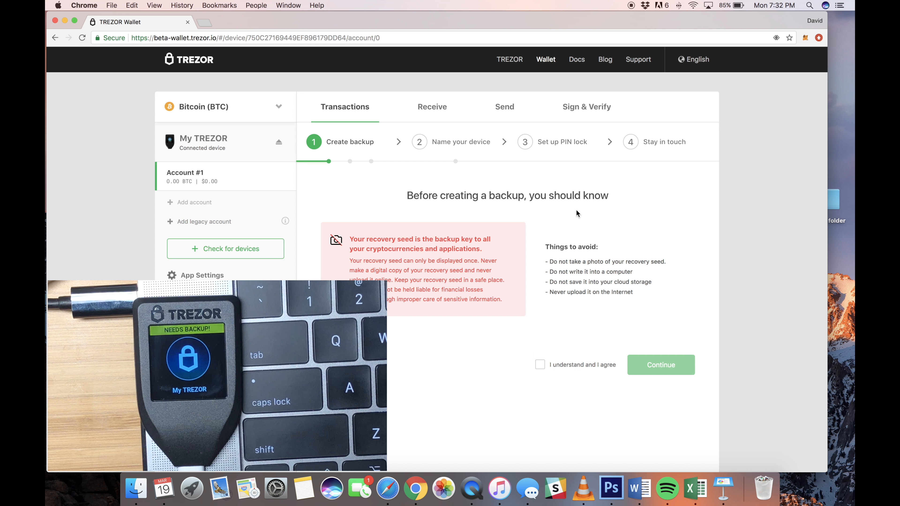
mouse_move(563, 251)
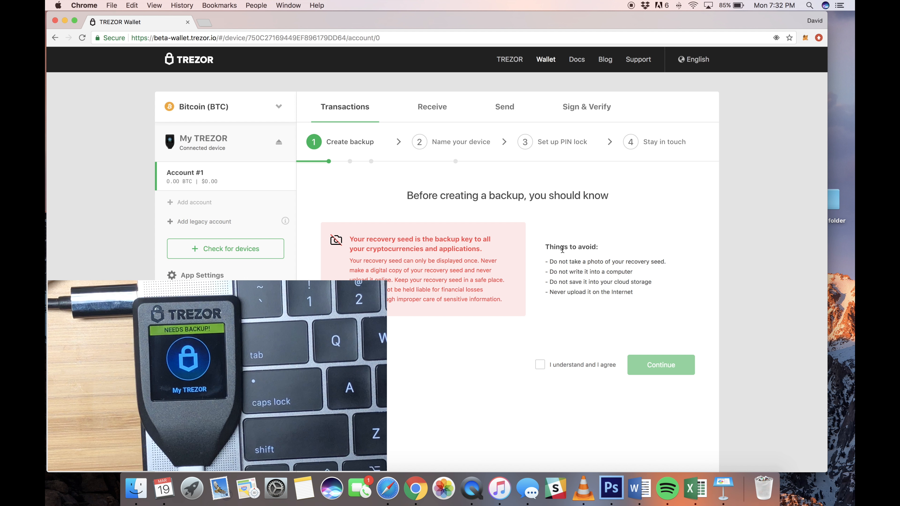
left_click(540, 365)
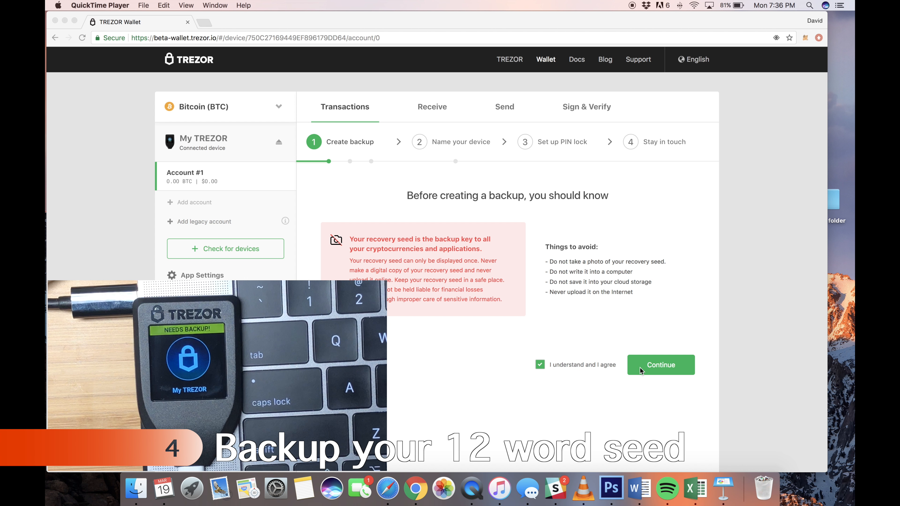
left_click(661, 365)
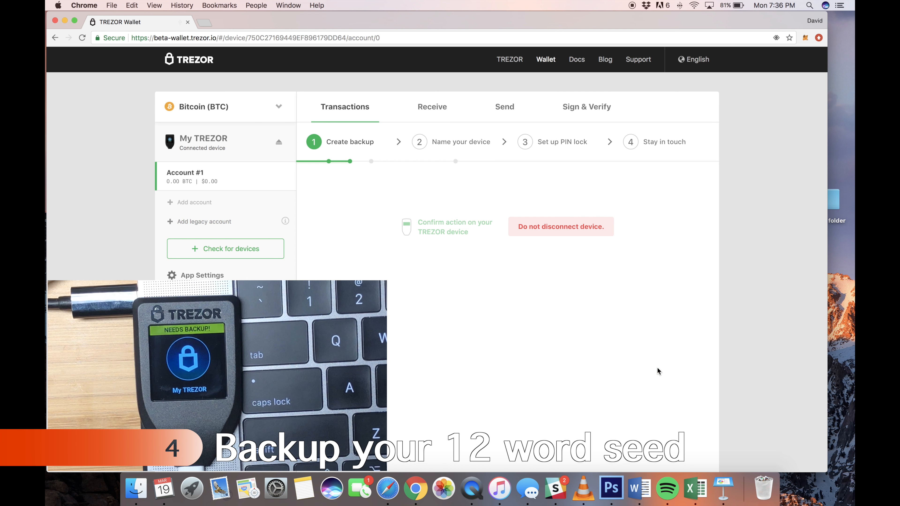